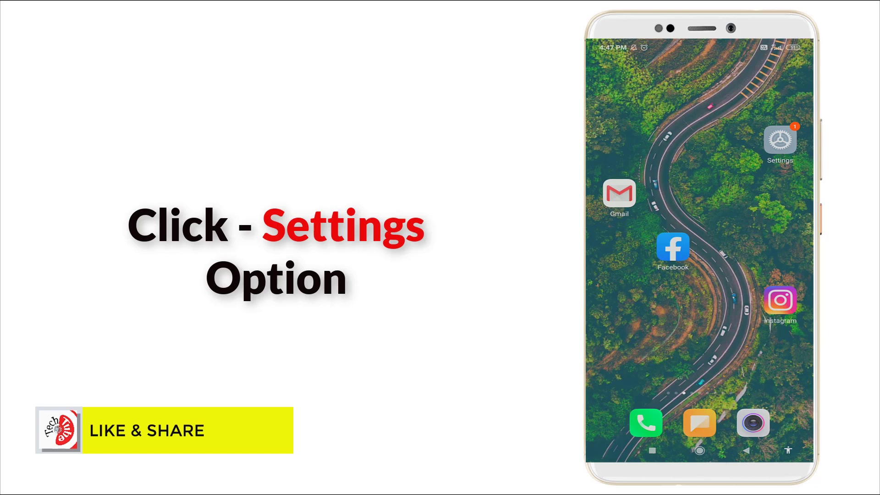
Long-press the Settings icon on the home screen, then launch Settings
{"action": "left_click", "coordinate": [778, 139]}
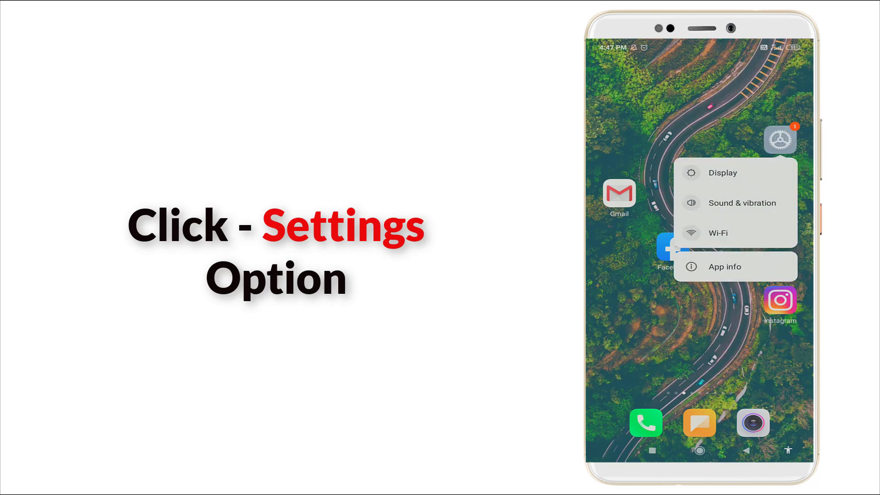
{"action": "left_click", "coordinate": [779, 139]}
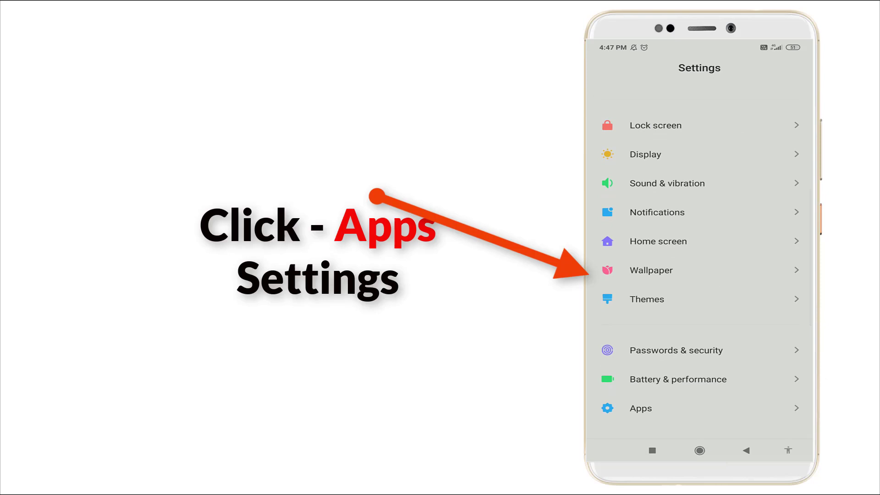
Scroll the Settings menu down to Apps and open it
{"action": "scroll", "scroll_direction": "down", "scroll_amount": 3}
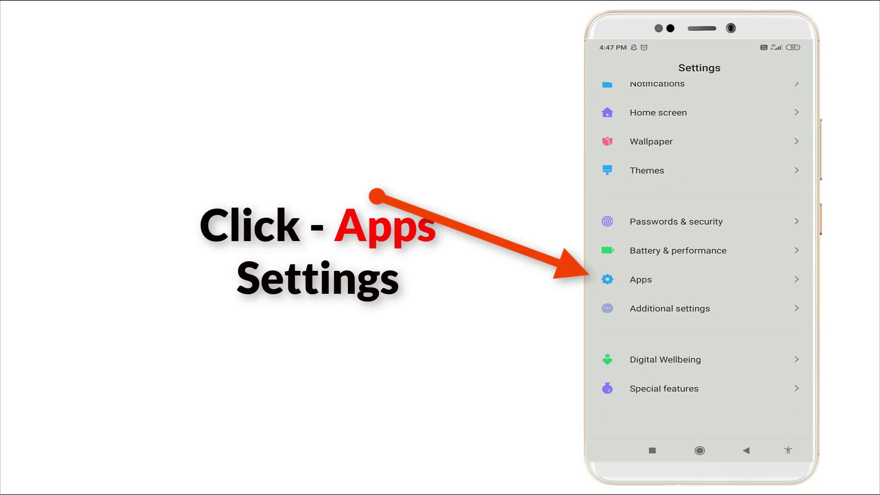
{"action": "left_click", "coordinate": [640, 279]}
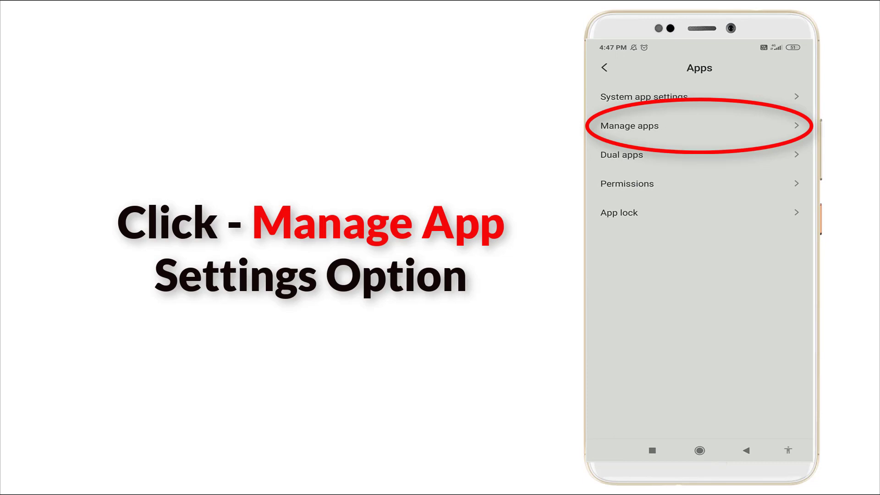
Go to Manage apps and select Settings from the installed apps list
{"action": "left_click", "coordinate": [627, 126]}
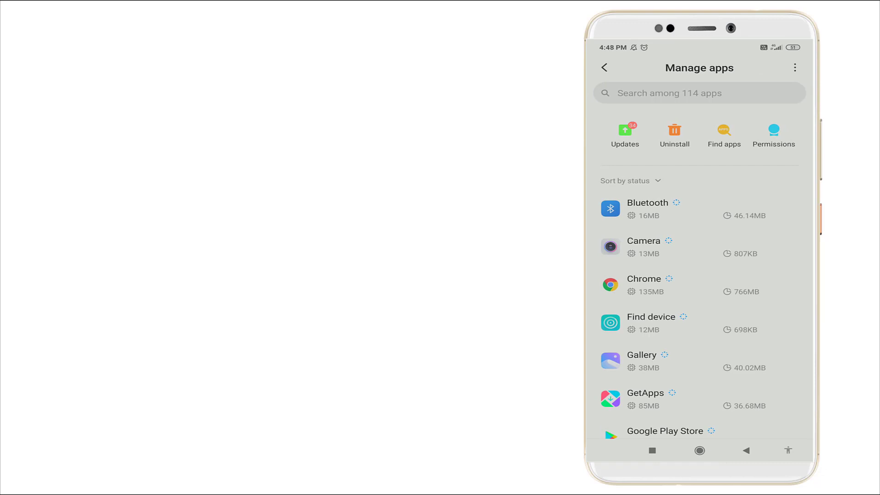
{"action": "scroll", "scroll_direction": "down", "scroll_amount": 3}
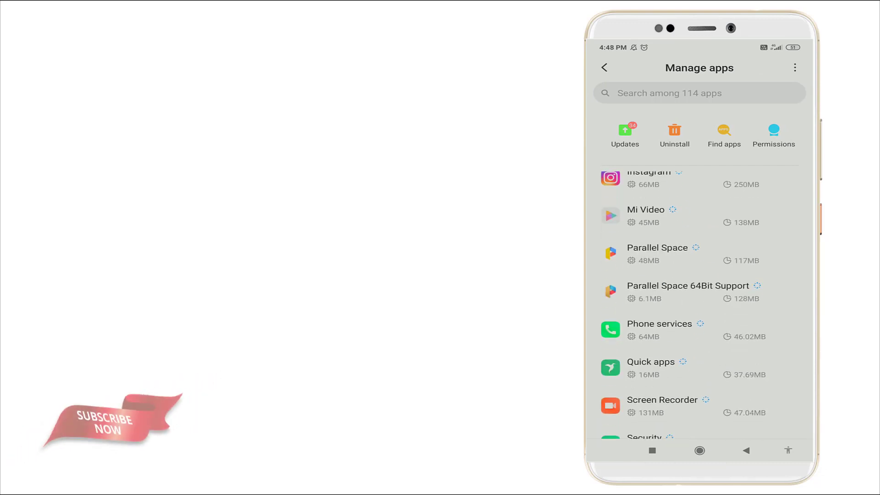
{"action": "scroll", "scroll_direction": "down", "scroll_amount": 3}
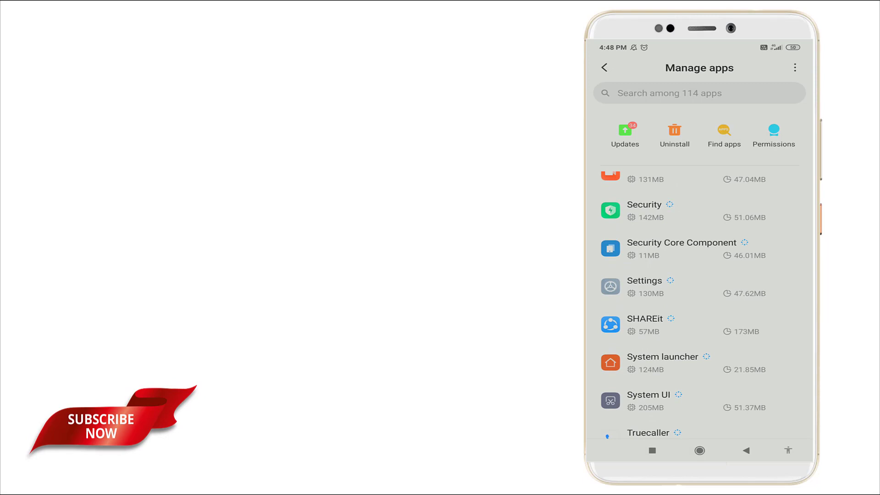
{"action": "left_click", "coordinate": [643, 281]}
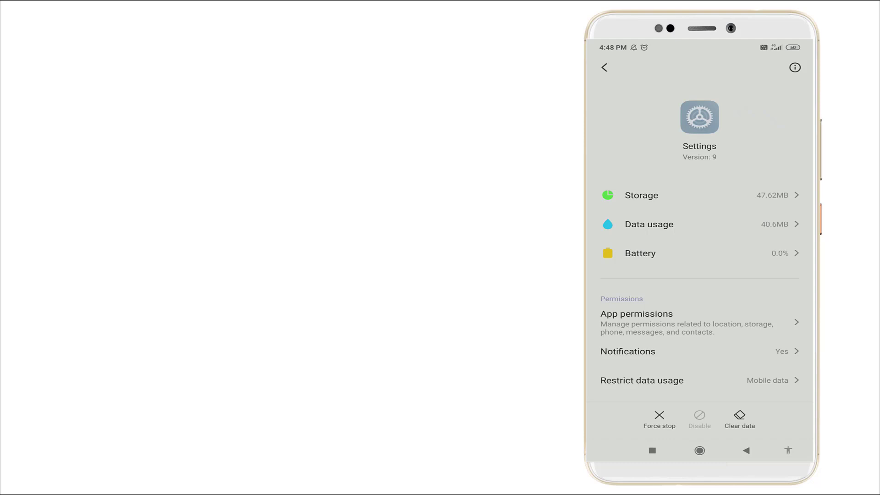
Clear all of the Settings app's data and confirm the deletion with OK
{"action": "left_click", "coordinate": [739, 417]}
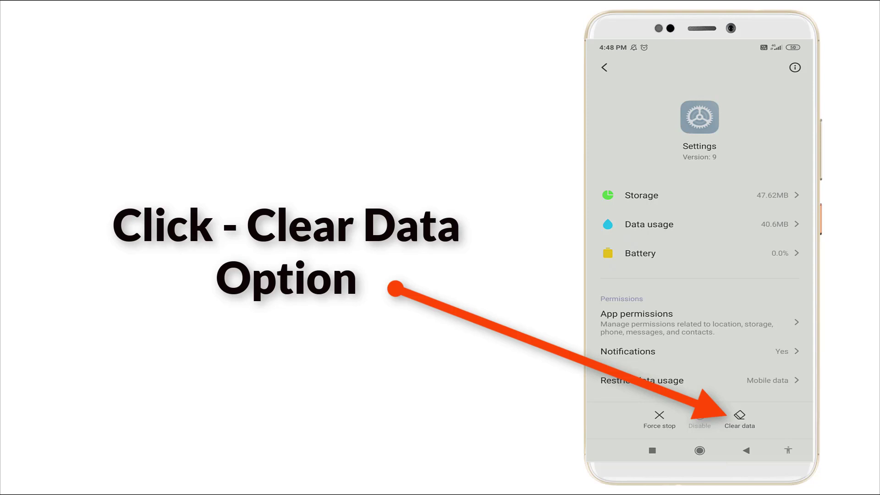
{"action": "left_click", "coordinate": [738, 418]}
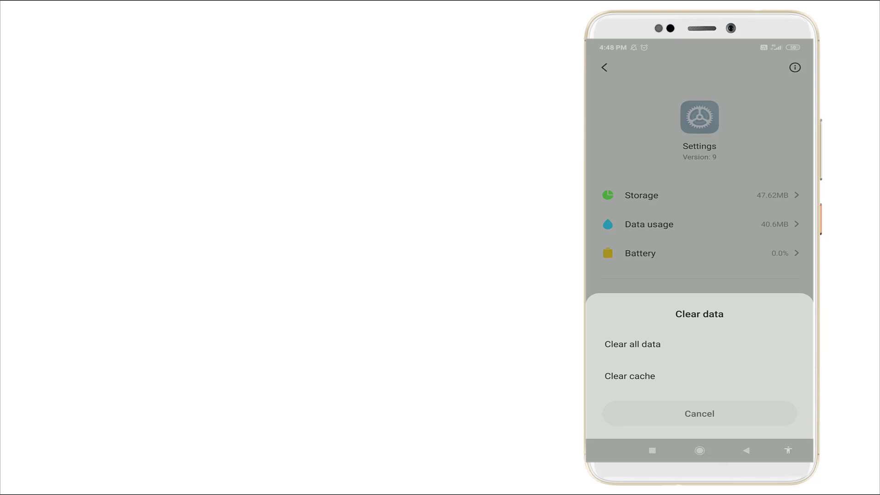
{"action": "left_click", "coordinate": [632, 344]}
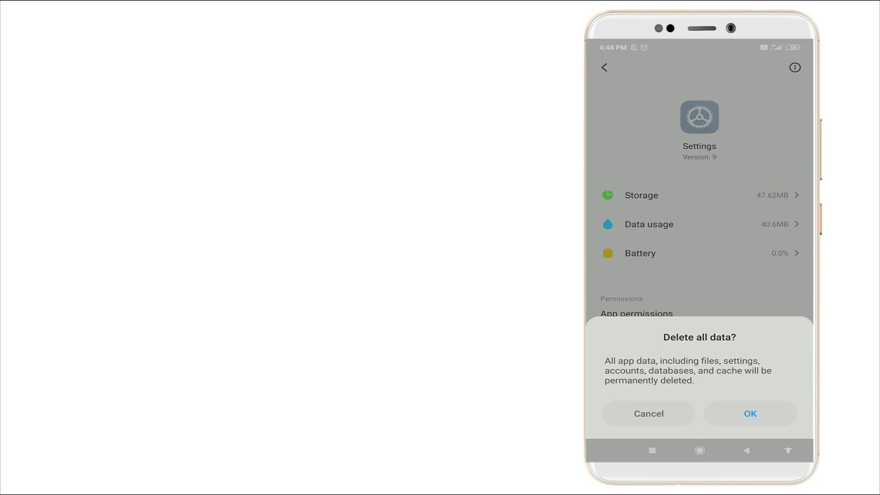
{"action": "left_click", "coordinate": [648, 413]}
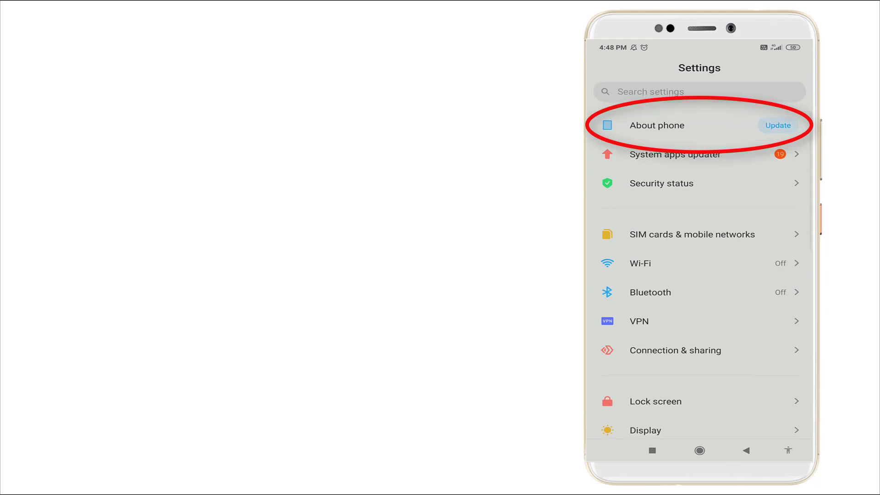
View the MIUI 11 update under About phone, then go back to Settings
{"action": "left_click", "coordinate": [657, 125]}
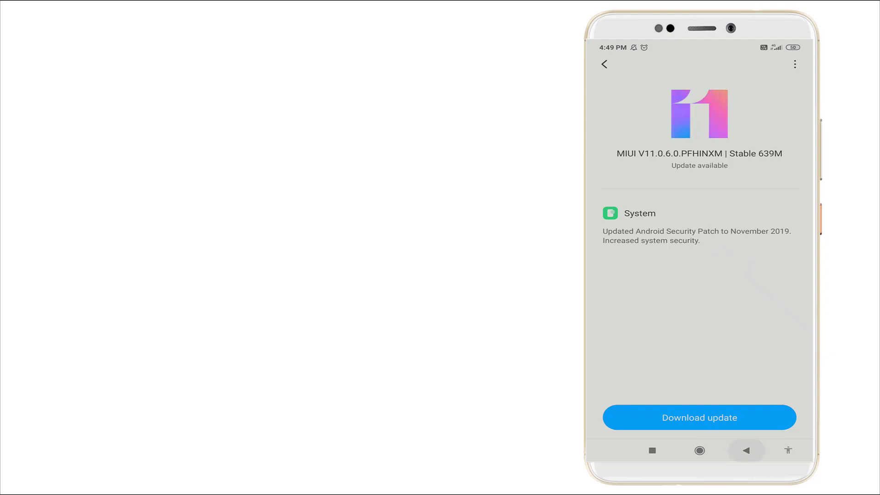
{"action": "left_click", "coordinate": [604, 65]}
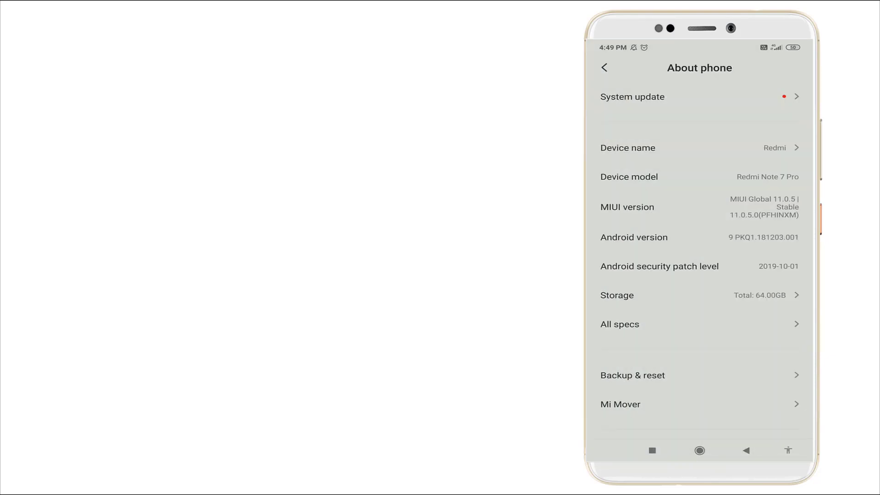
{"action": "left_click", "coordinate": [746, 450]}
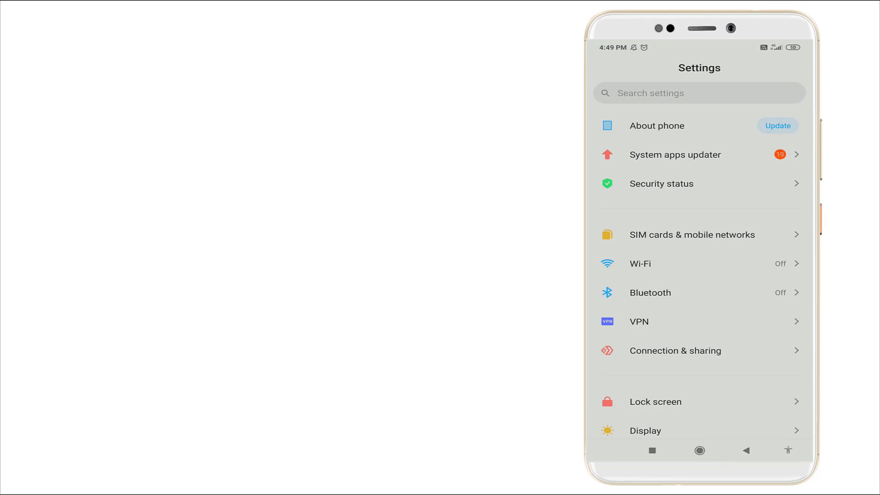
{"action": "left_click", "coordinate": [675, 154]}
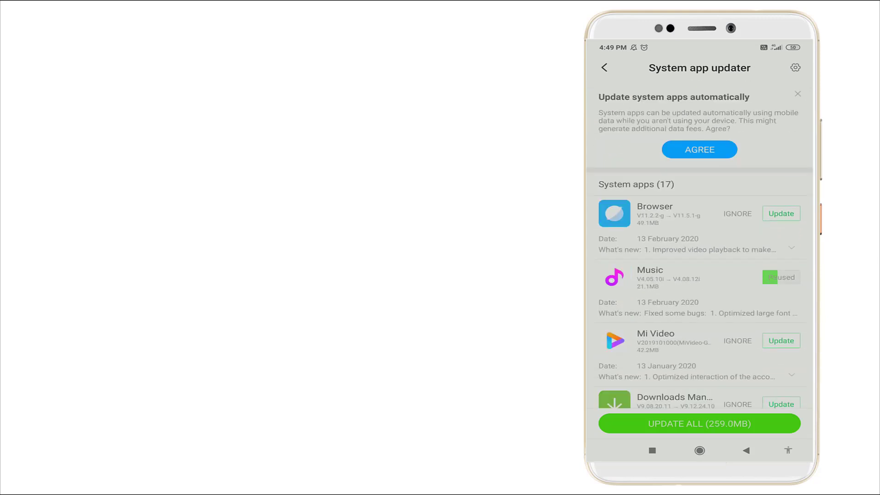
{"action": "scroll", "scroll_direction": "down", "scroll_amount": 3}
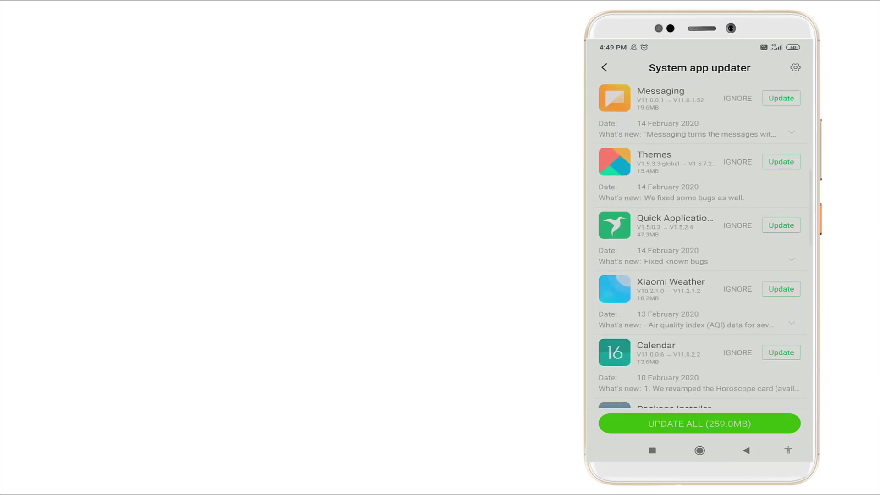
{"action": "scroll", "scroll_direction": "down", "scroll_amount": 3}
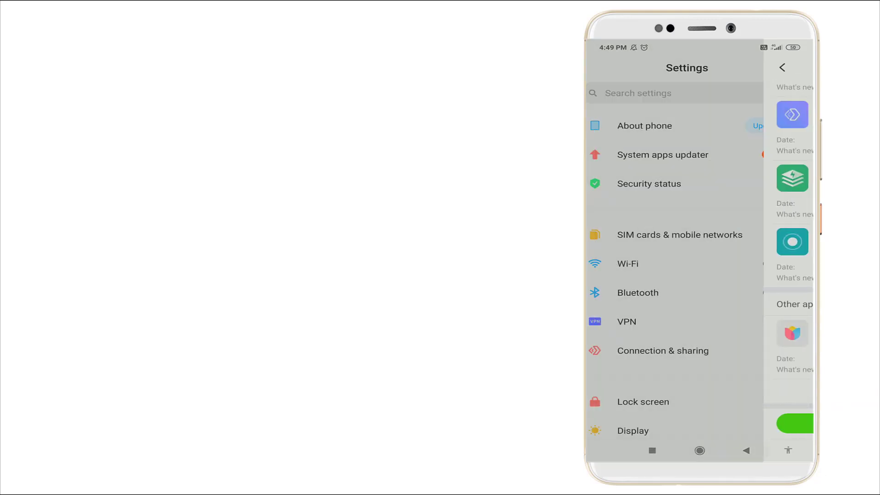
{"action": "left_click", "coordinate": [781, 68]}
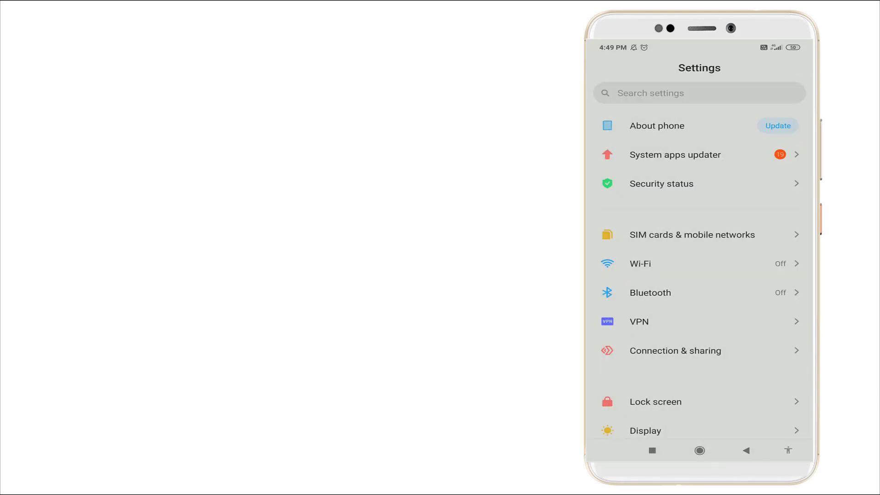